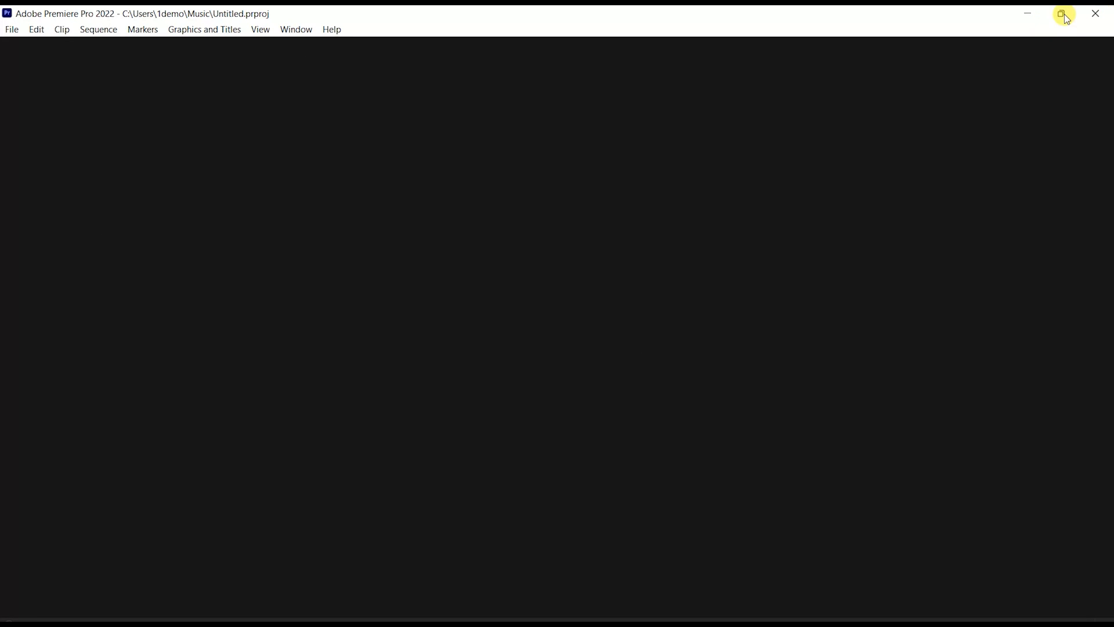
Step: Attempt importing the gameplay video and dismiss the unsupported compression type error
click(1065, 14)
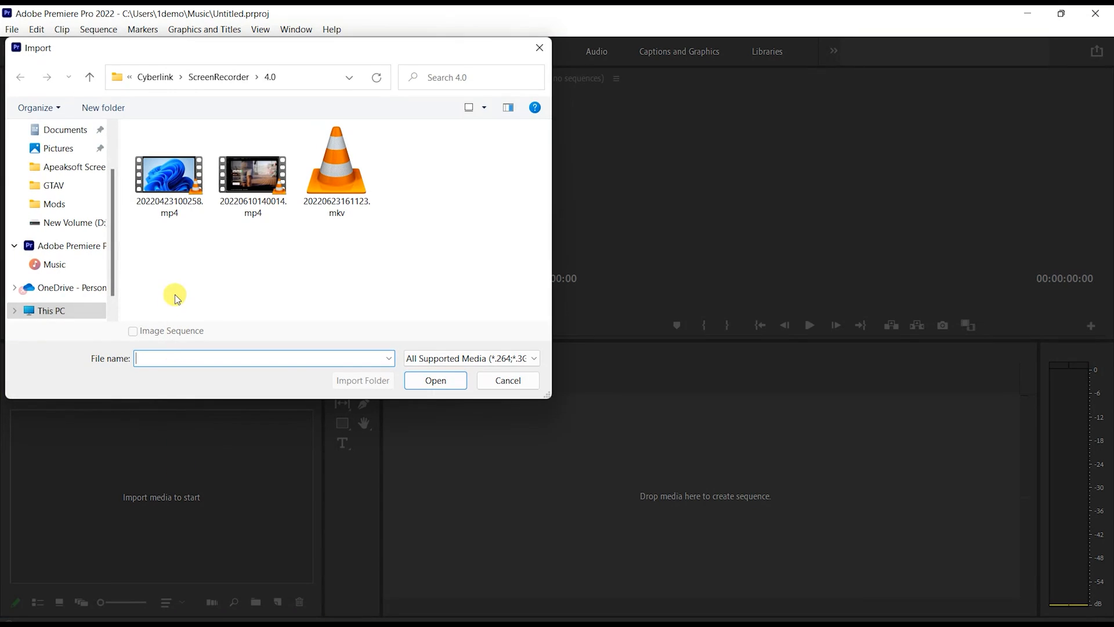
click(57, 153)
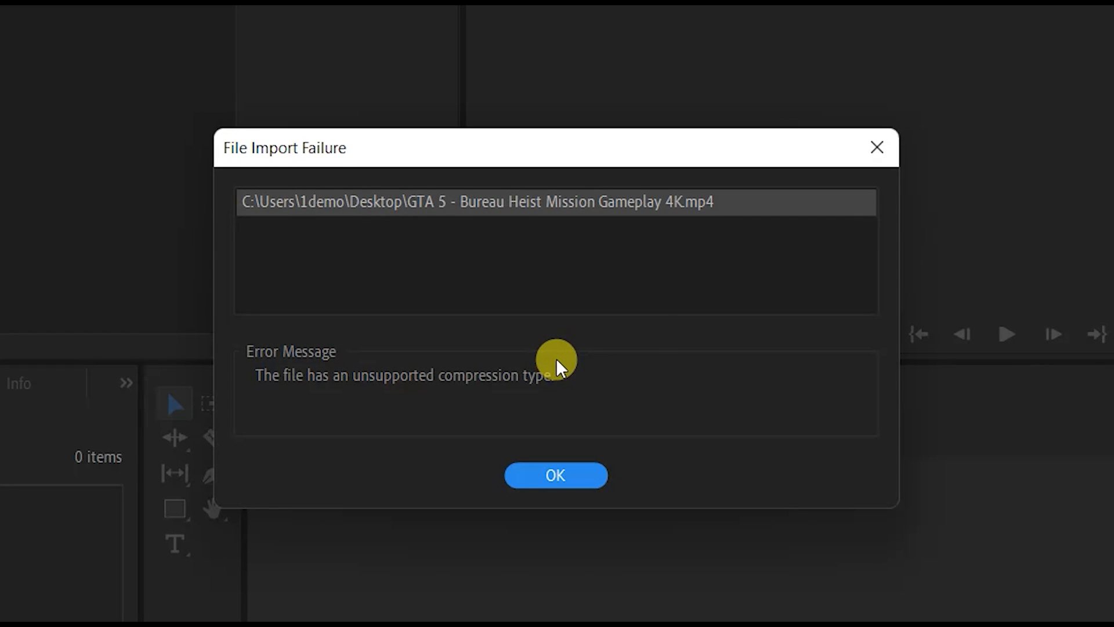
click(555, 475)
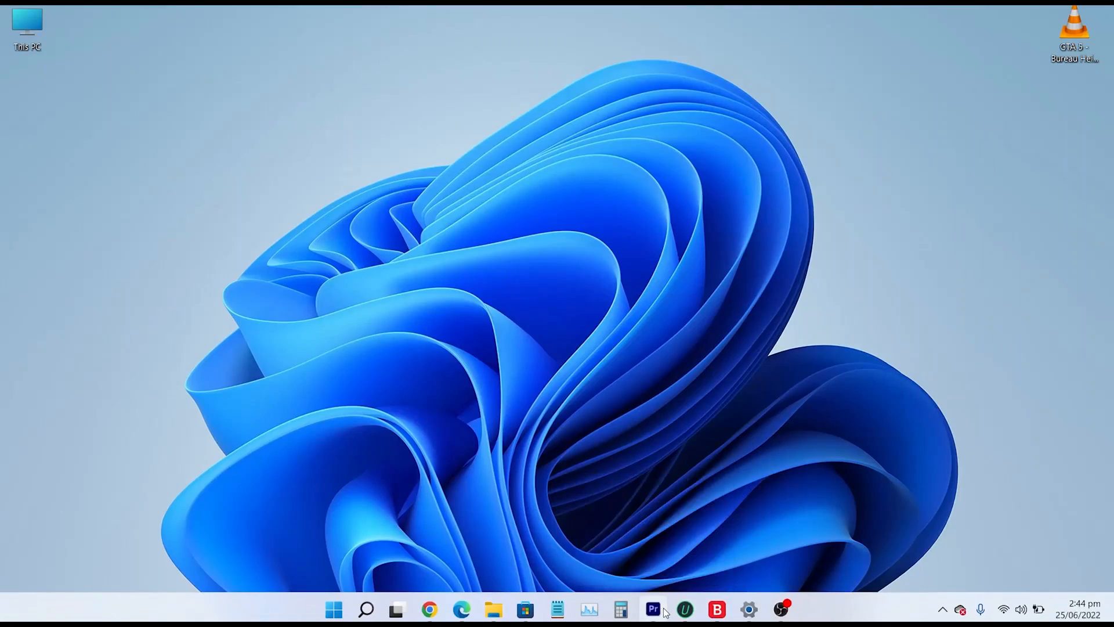
click(653, 610)
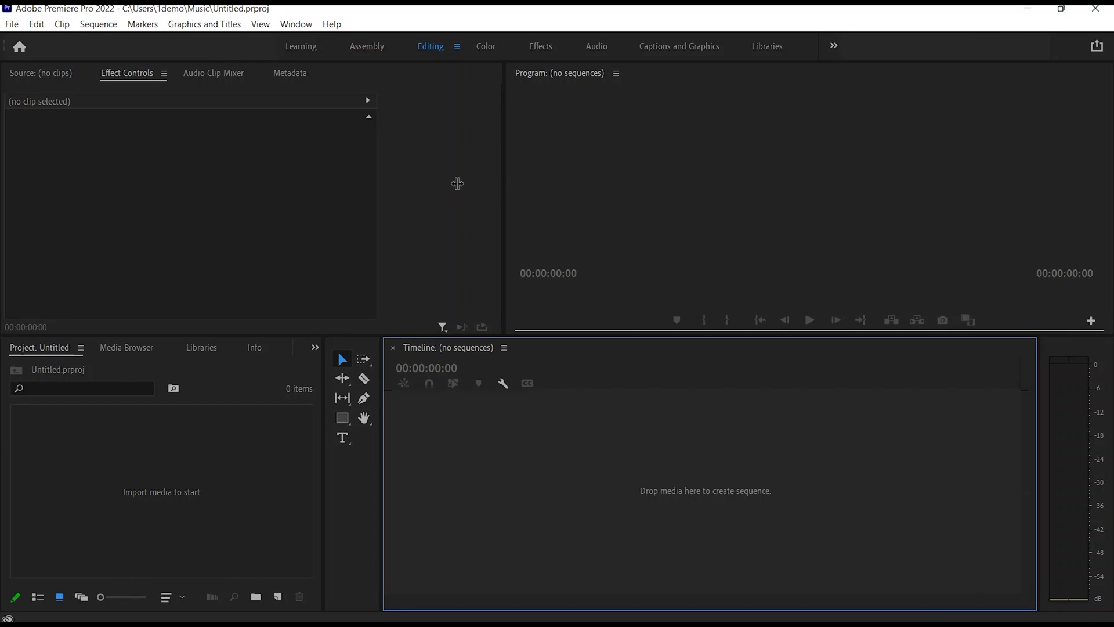
mouse_move(140, 119)
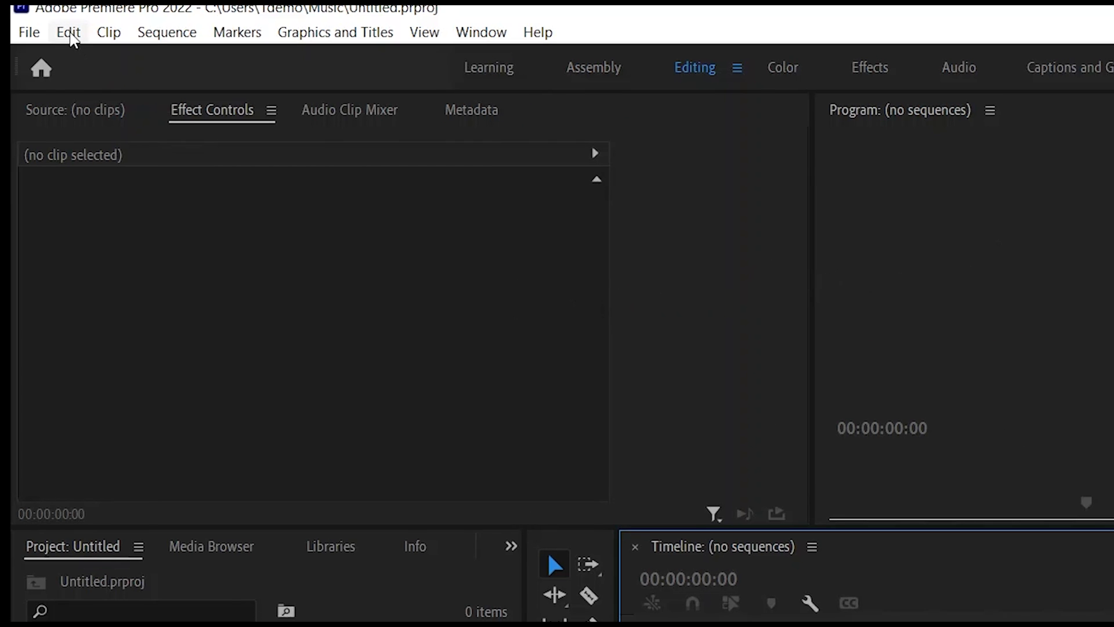
Step: Reach the Media Cache page of Premiere Pro's preferences via Edit > Preferences
click(67, 33)
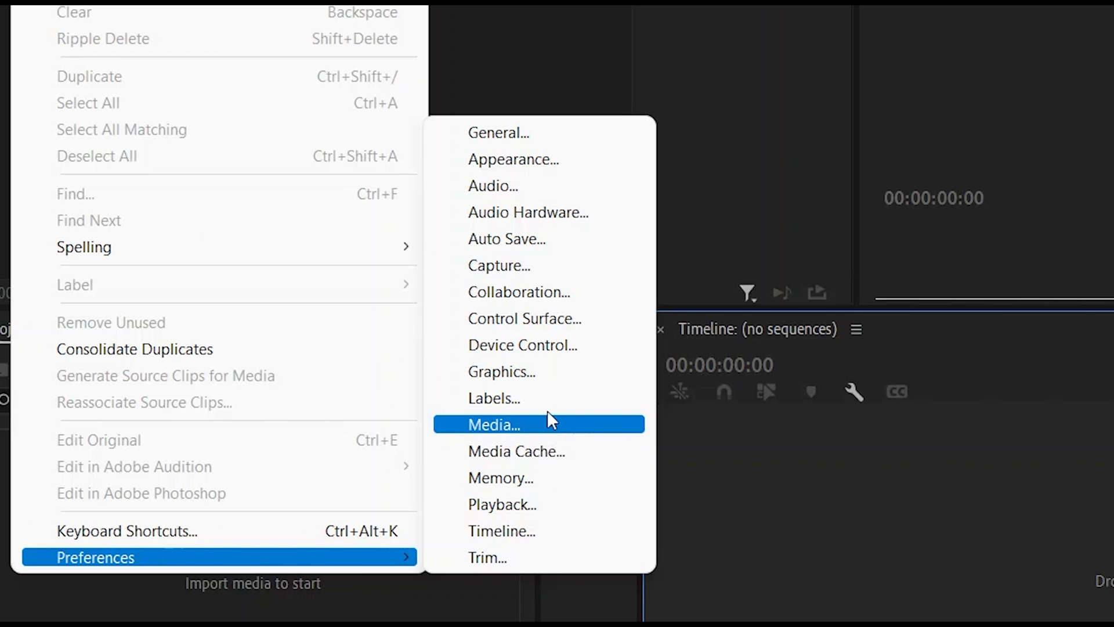
mouse_move(553, 390)
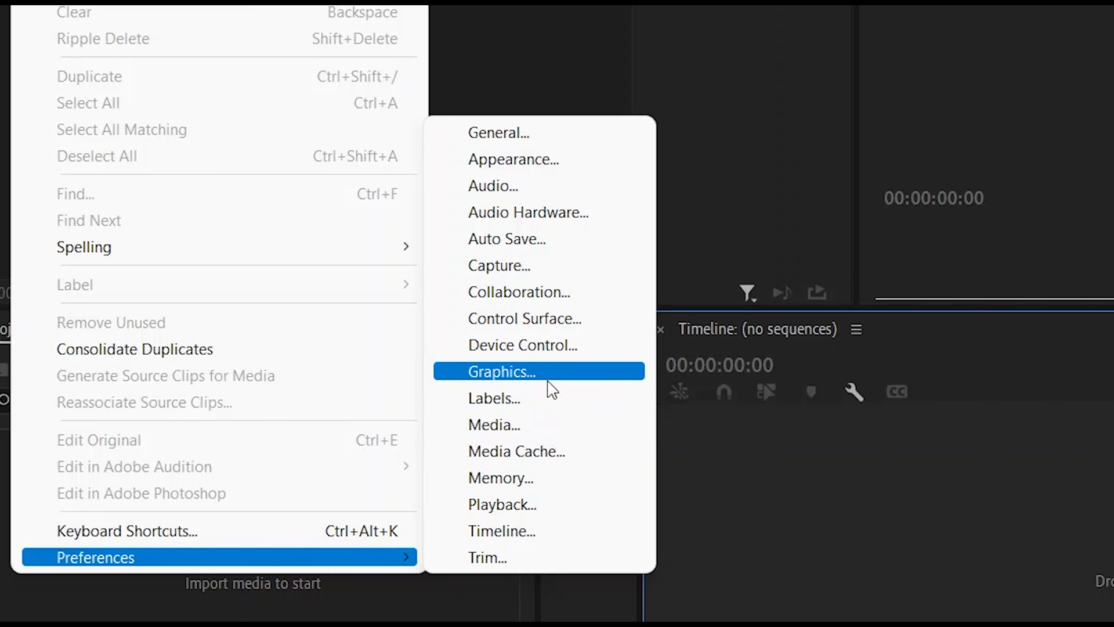
mouse_move(587, 452)
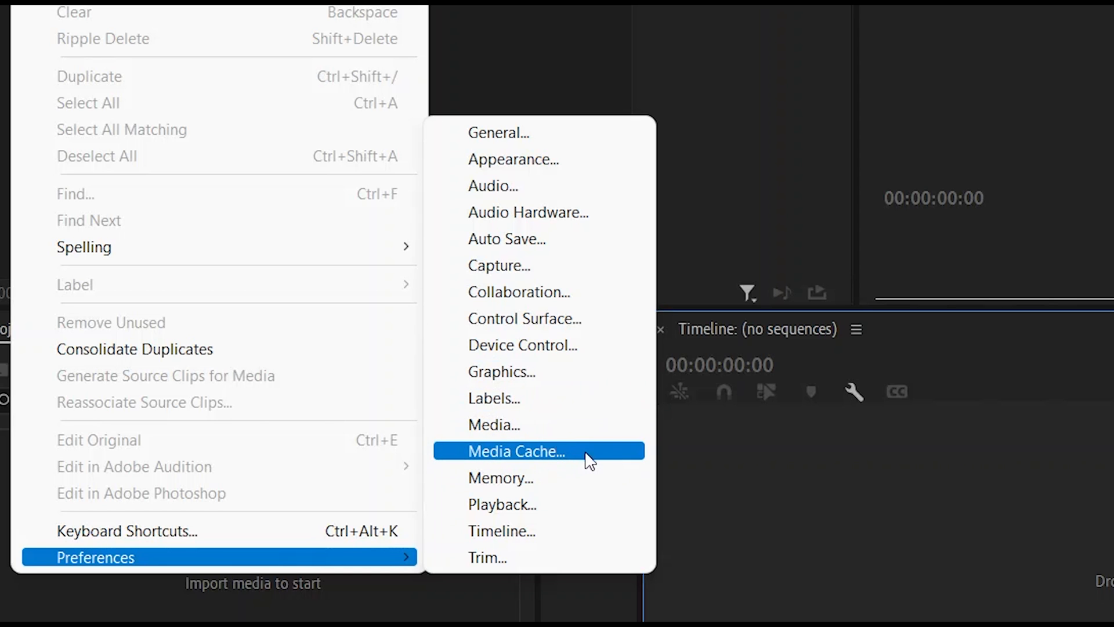
click(514, 450)
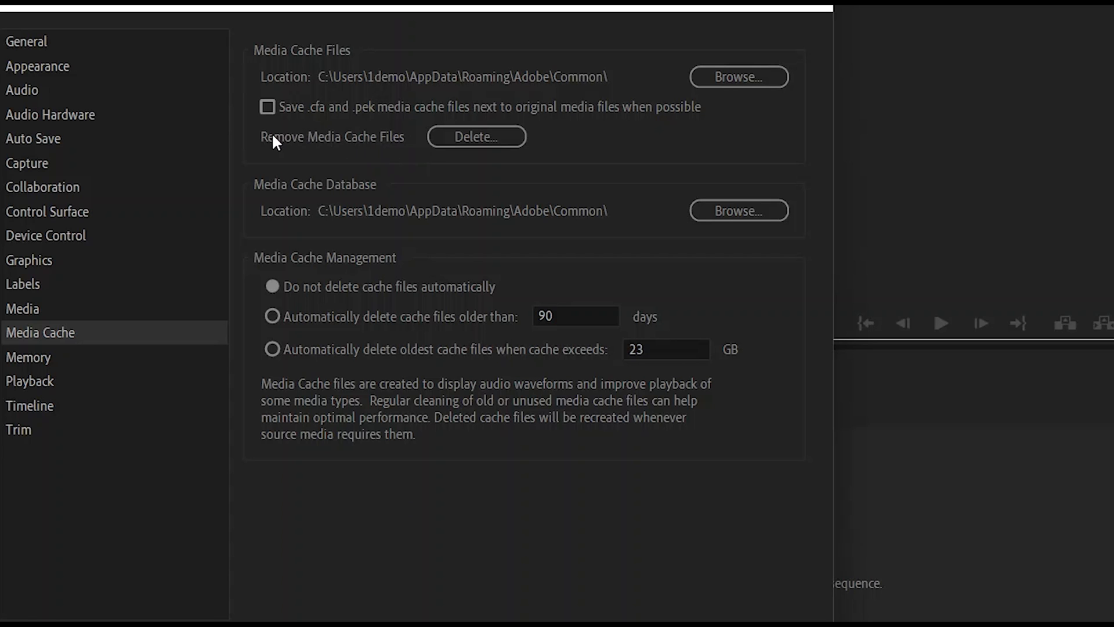
mouse_move(488, 139)
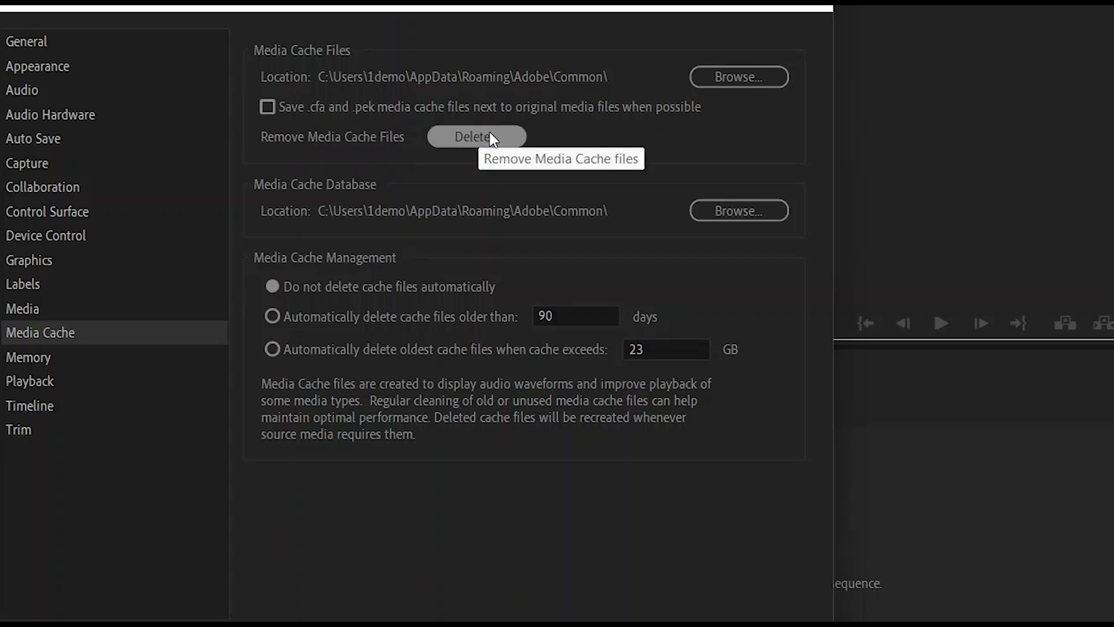
Step: Delete only the unused media cache files and confirm
click(477, 137)
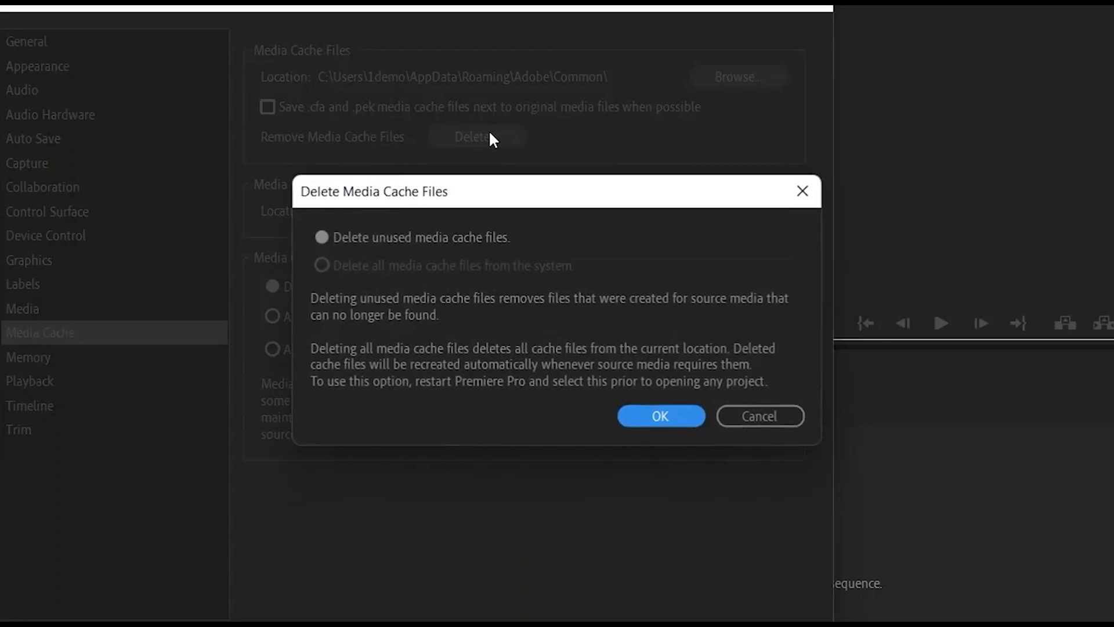
click(321, 237)
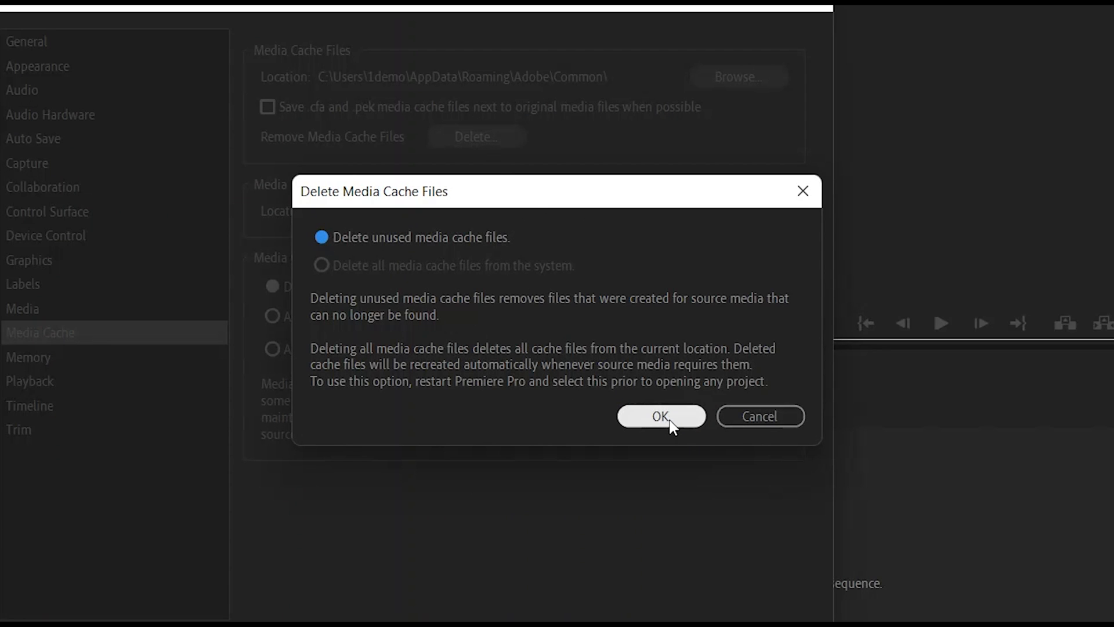
click(661, 416)
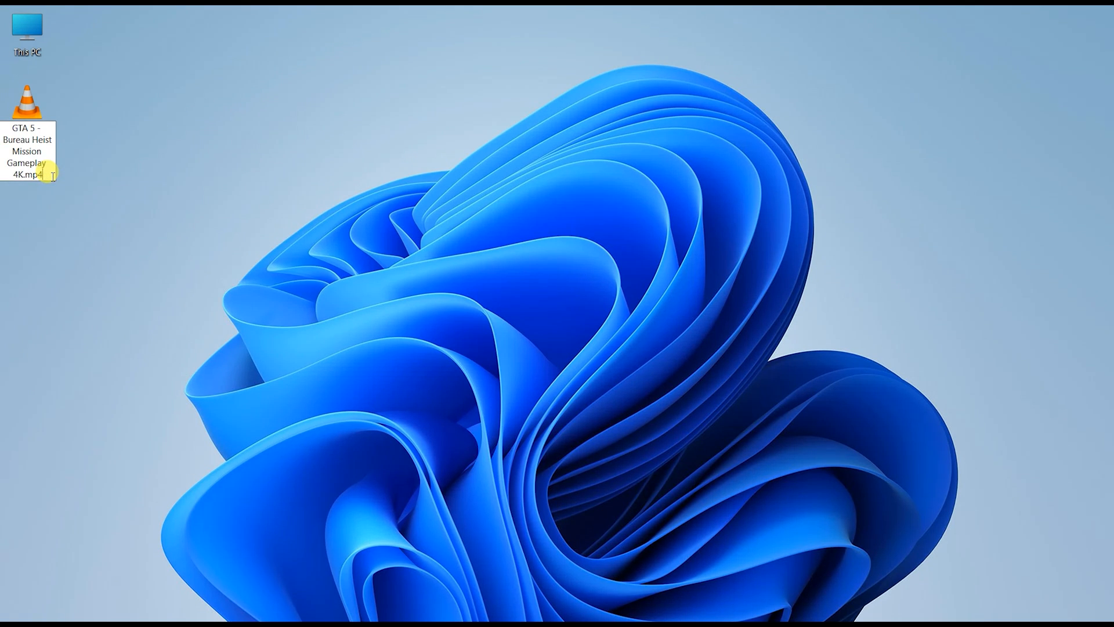
Step: Rename the desktop video's extension to .mkv, retry the import and dismiss the repeated error
key(enter)
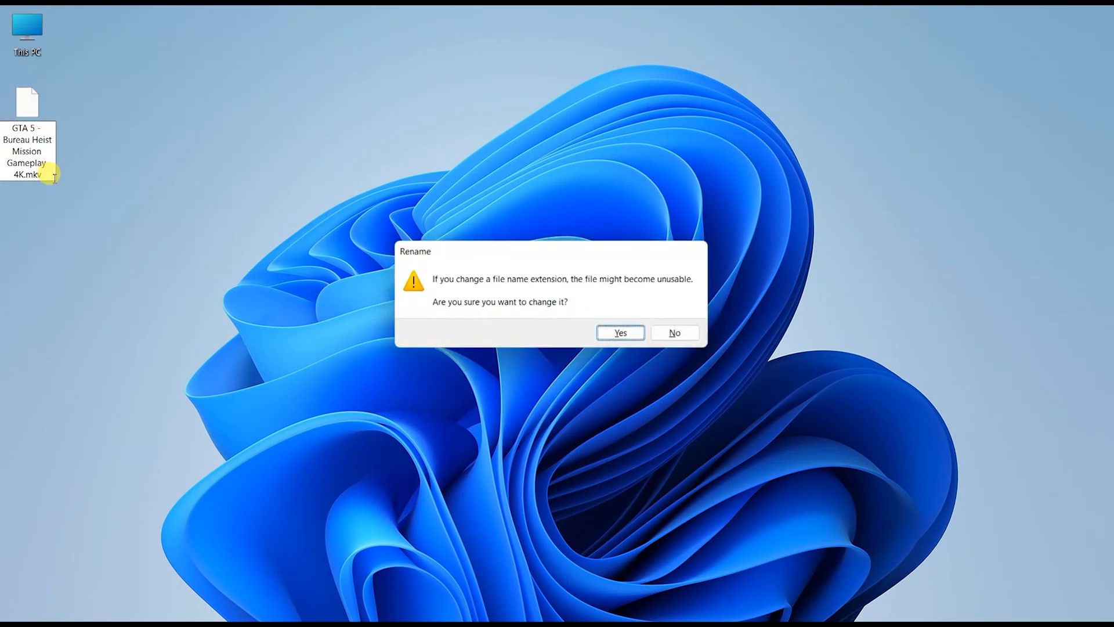
click(618, 333)
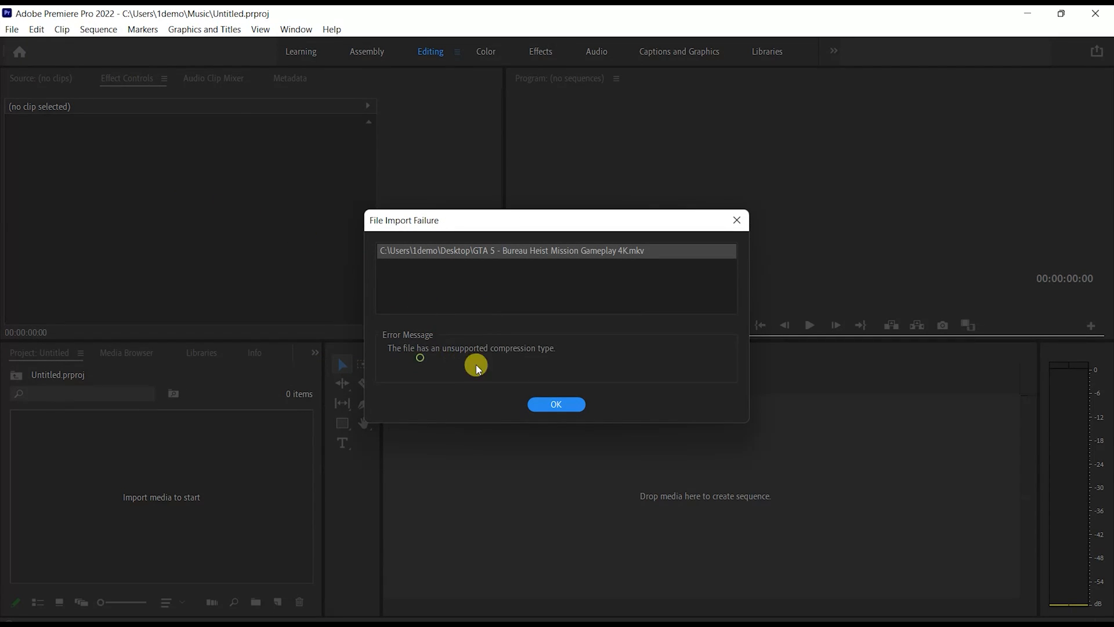
mouse_move(643, 336)
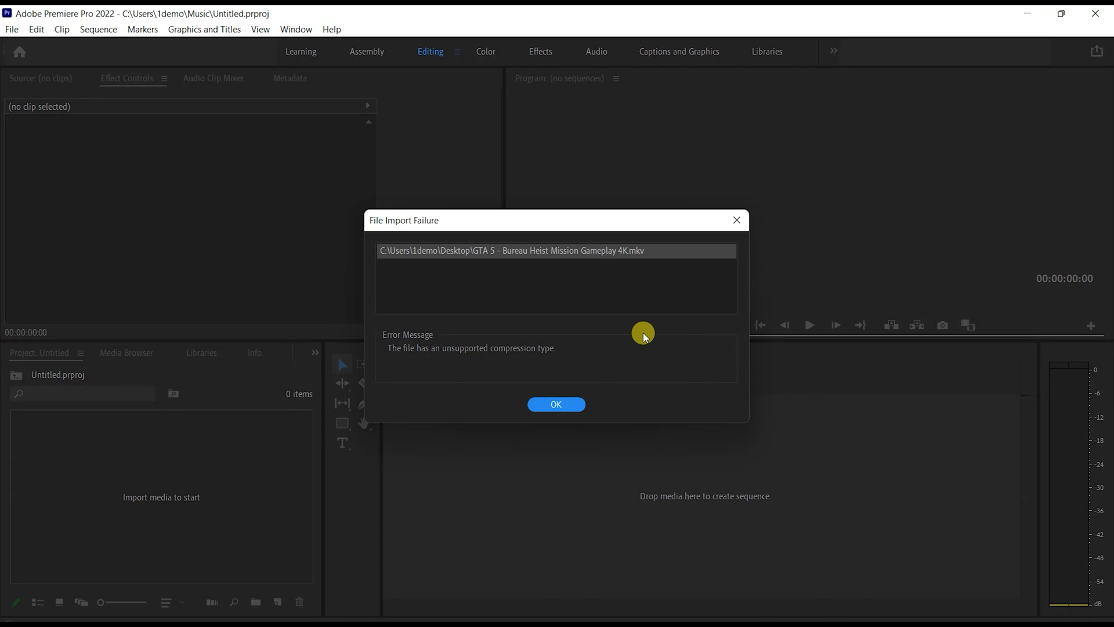
click(556, 404)
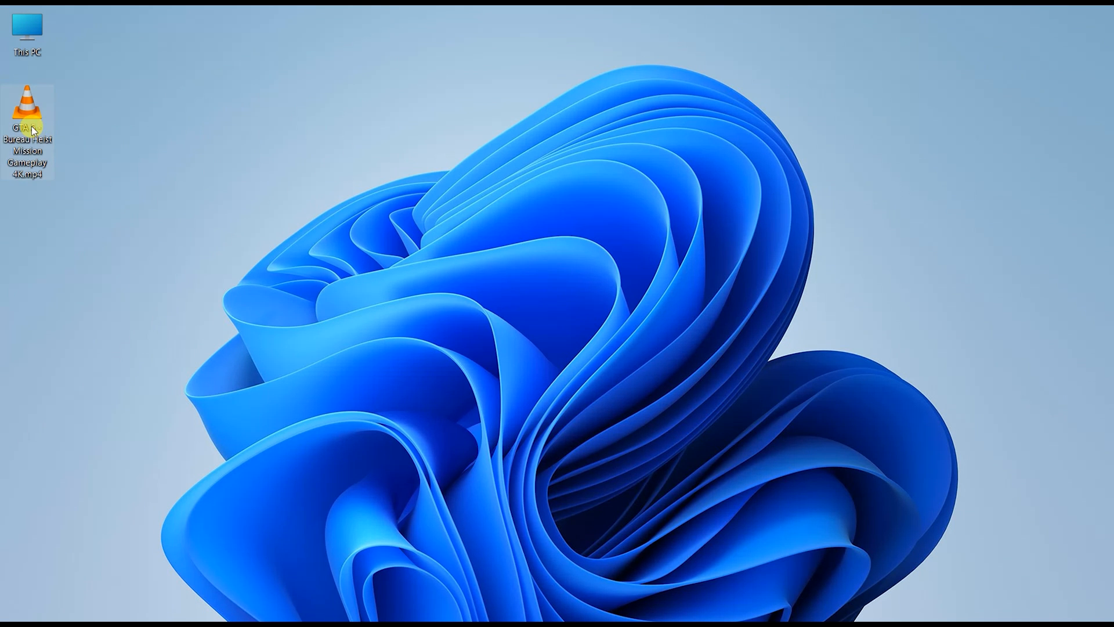
Step: Open the gameplay video from the desktop with Films & TV
right_click(27, 114)
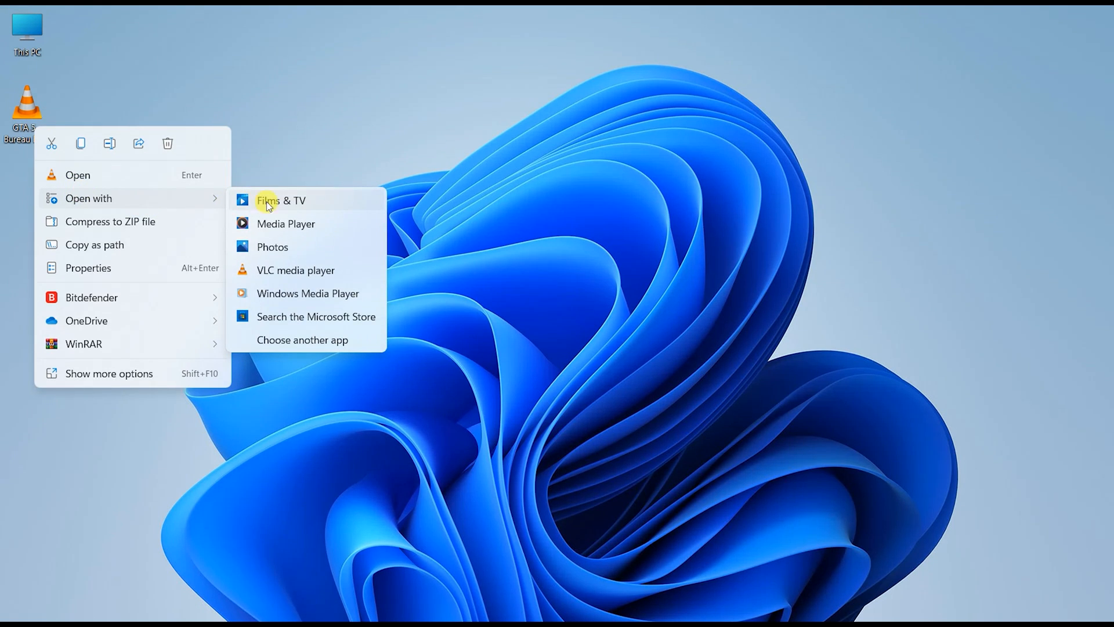
mouse_move(322, 204)
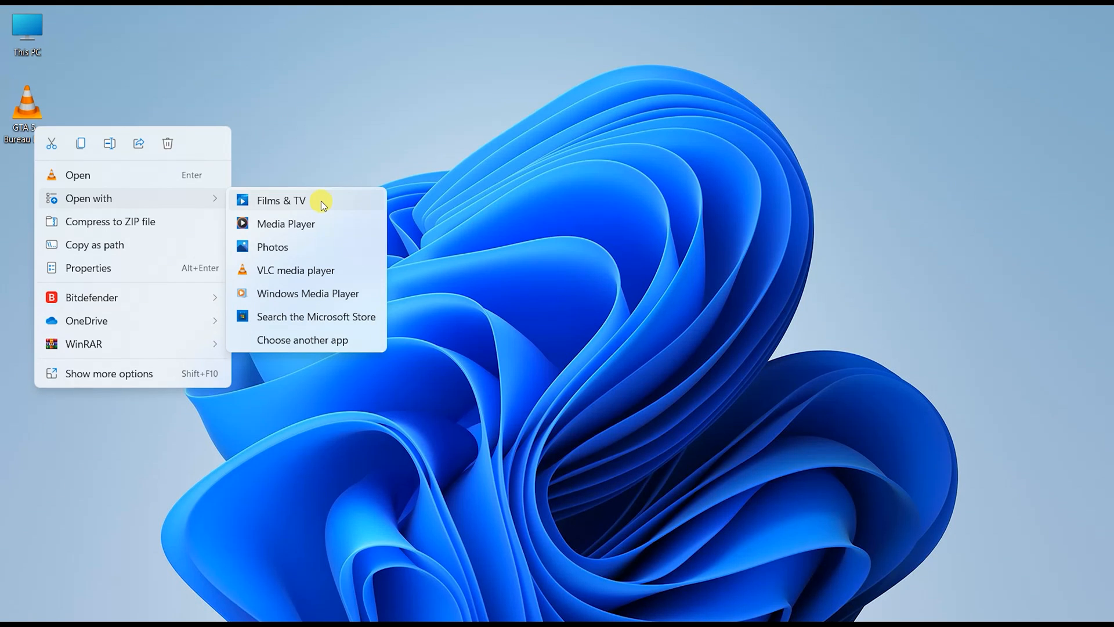
click(280, 199)
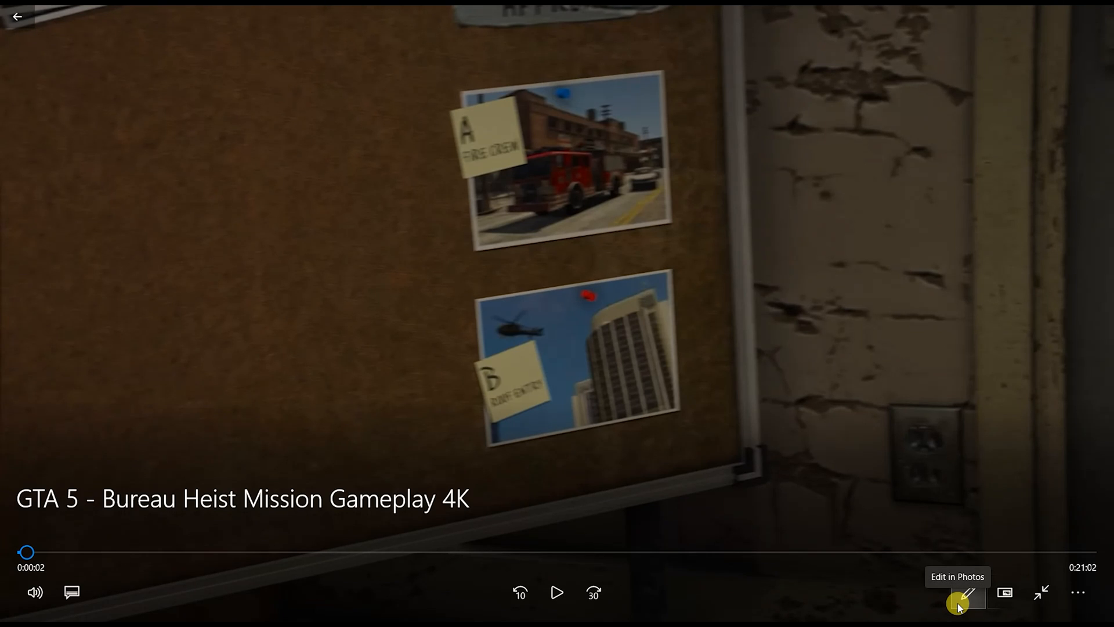
Step: Send the video from Films & TV to Photos via Edit > Trim
click(968, 593)
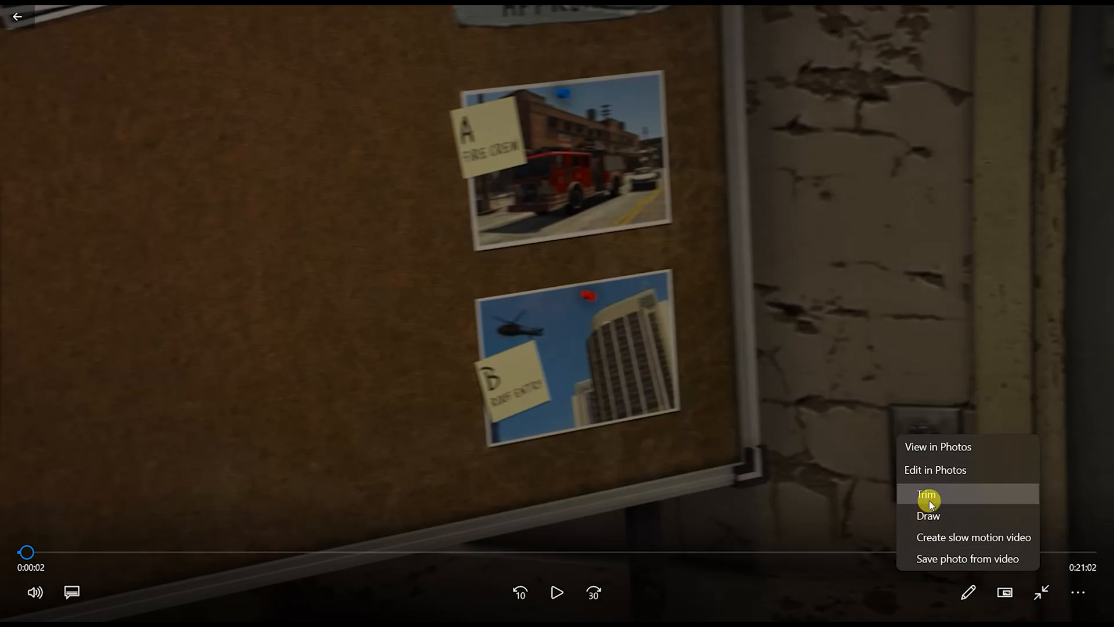
click(927, 495)
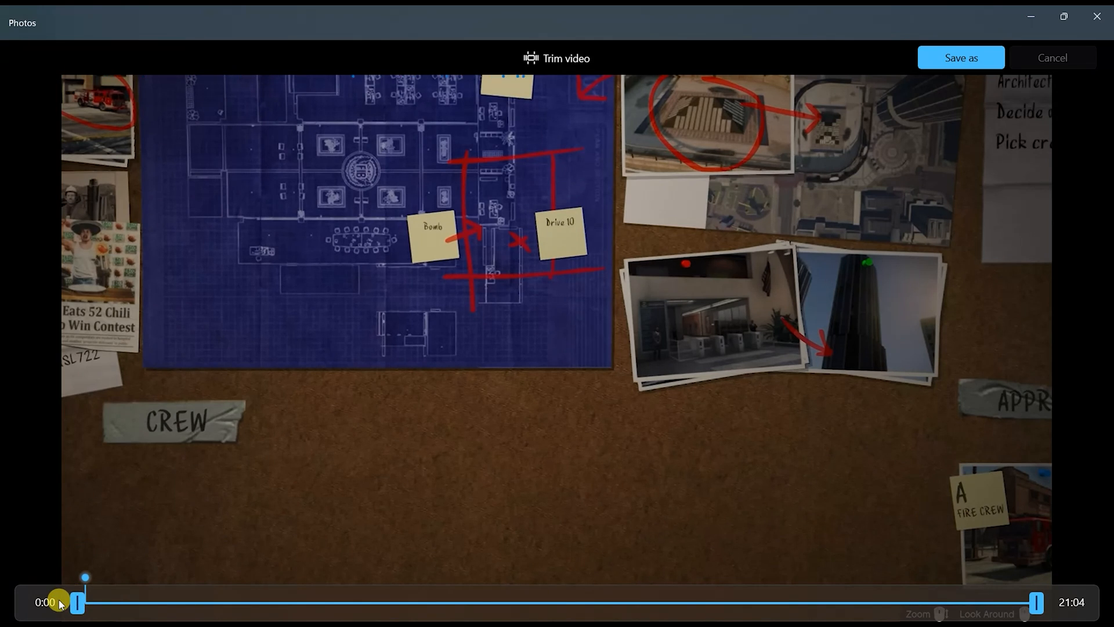
mouse_move(538, 294)
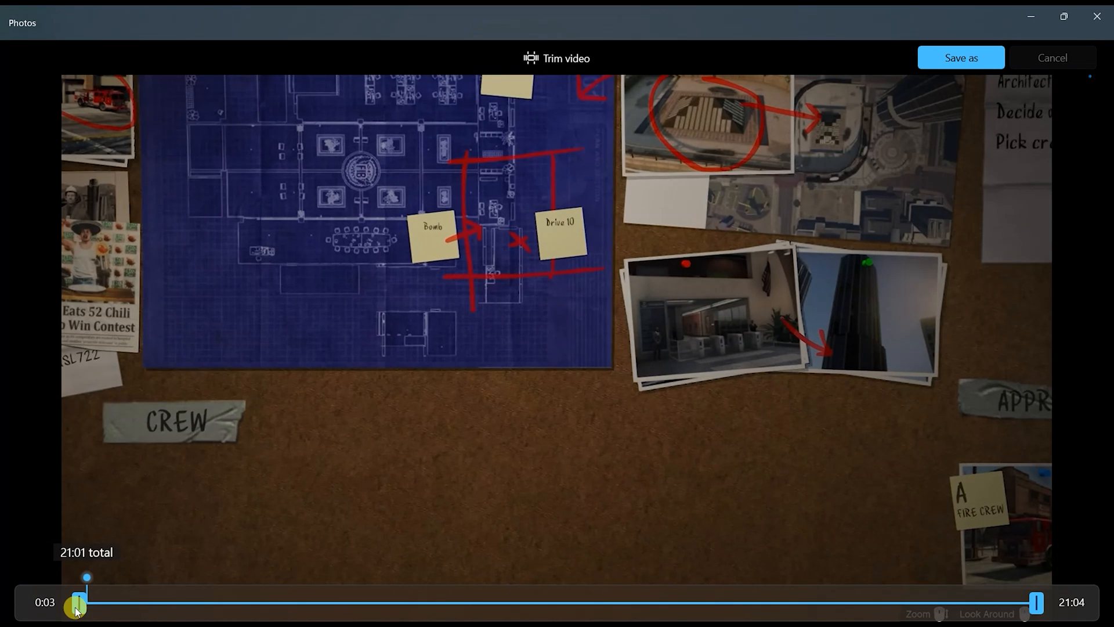
Step: Trim the video to start at 0:01 and save it as a new copy
drag(78, 601, 78, 601)
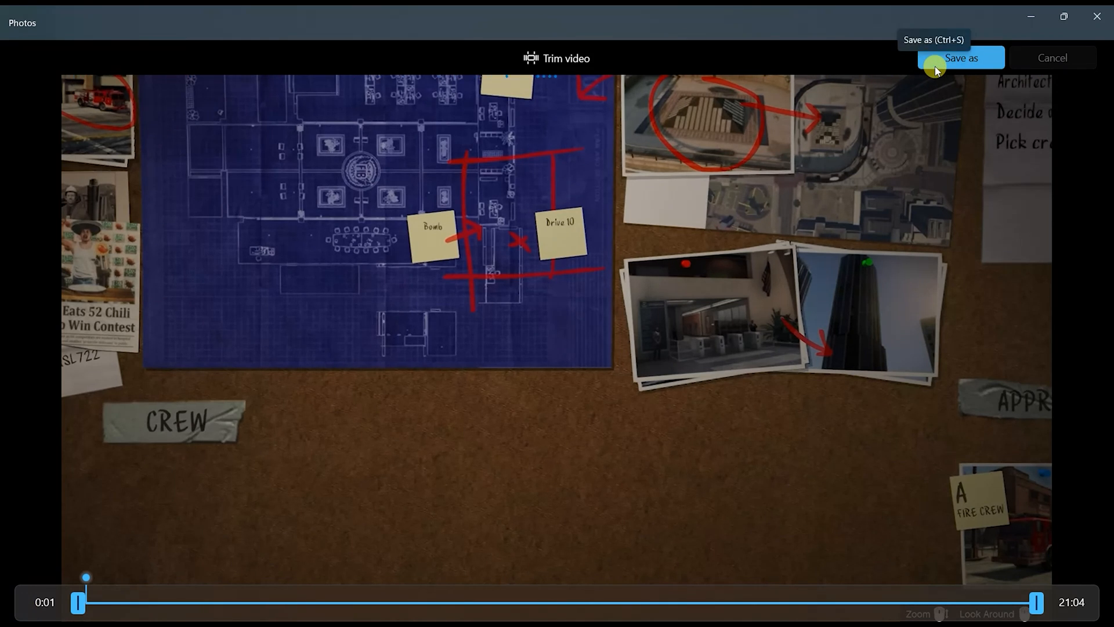
click(962, 58)
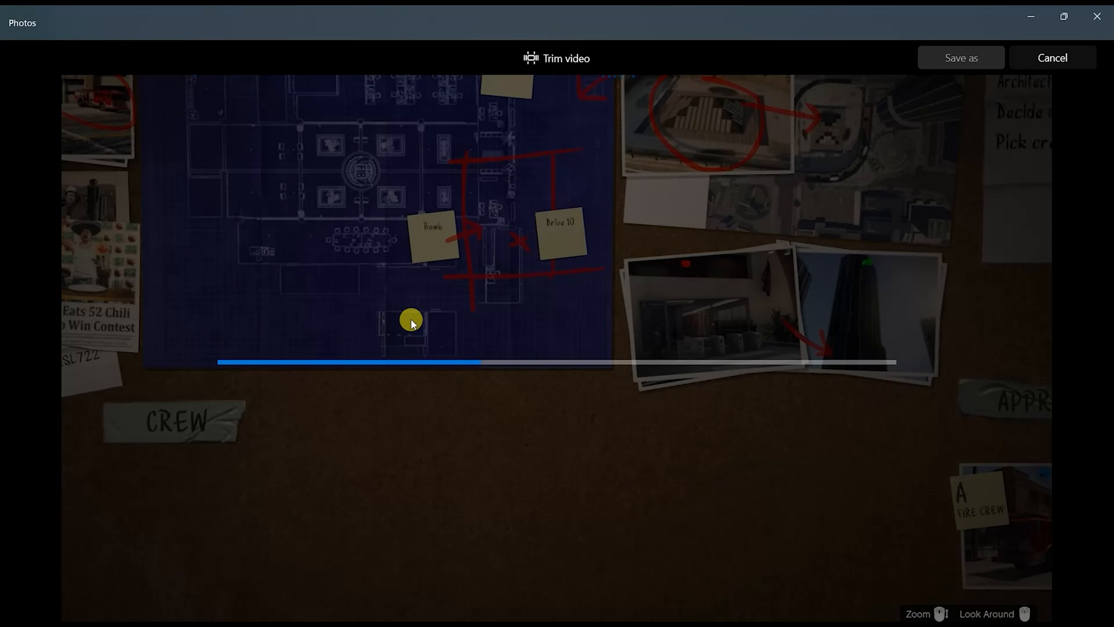
Step: Wait out the save progress until the trimmed 4K_Trim.mp4 lands on the desktop
drag(411, 320, 611, 362)
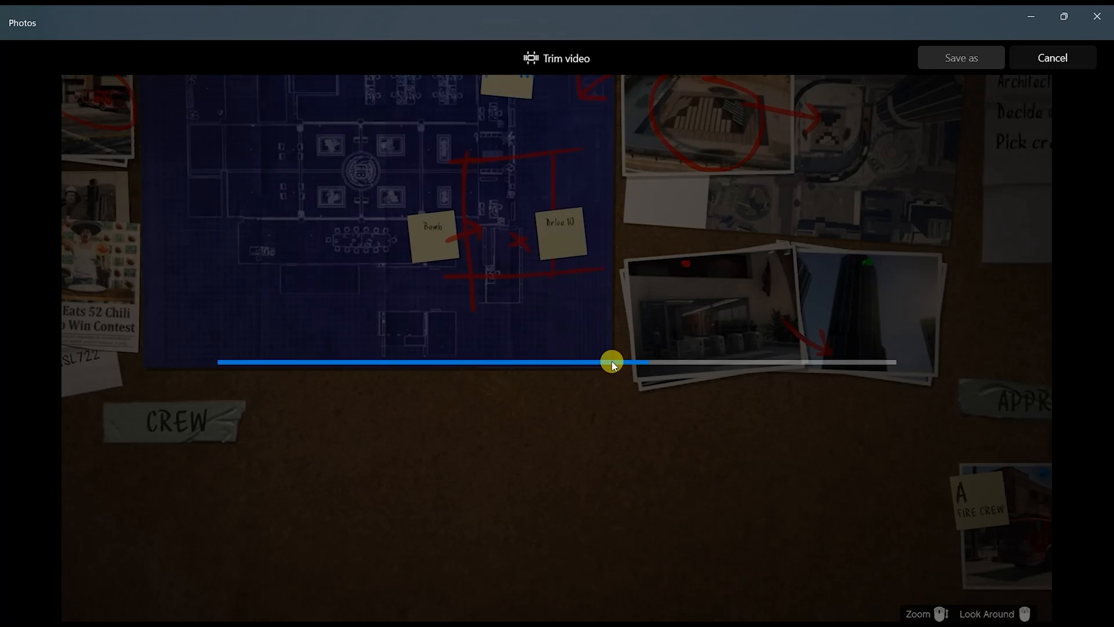
drag(611, 361, 767, 361)
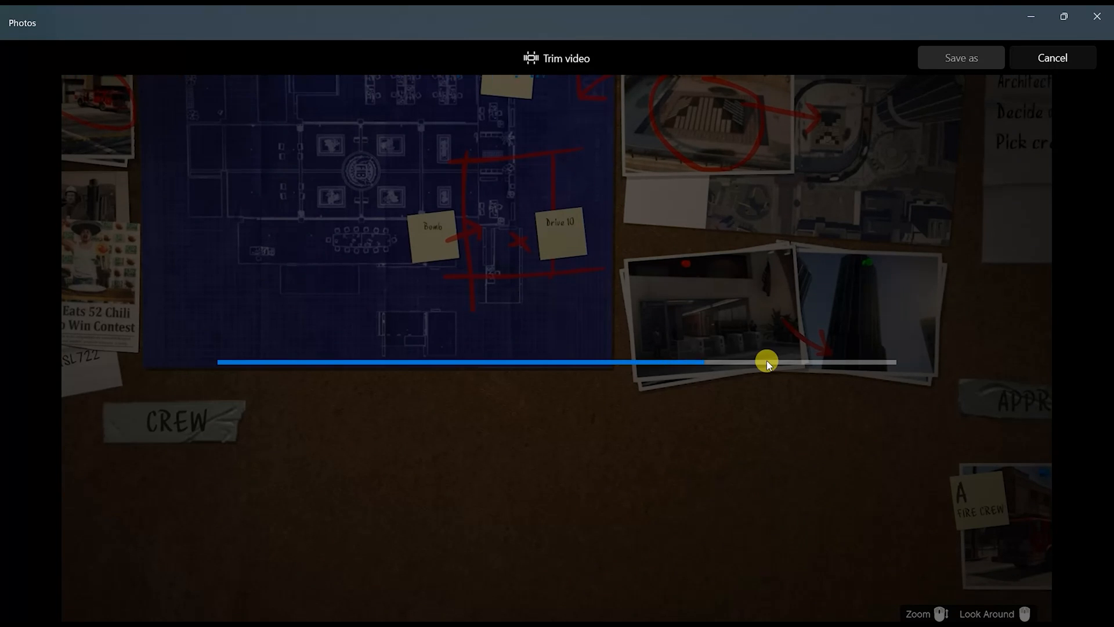
drag(767, 361, 768, 363)
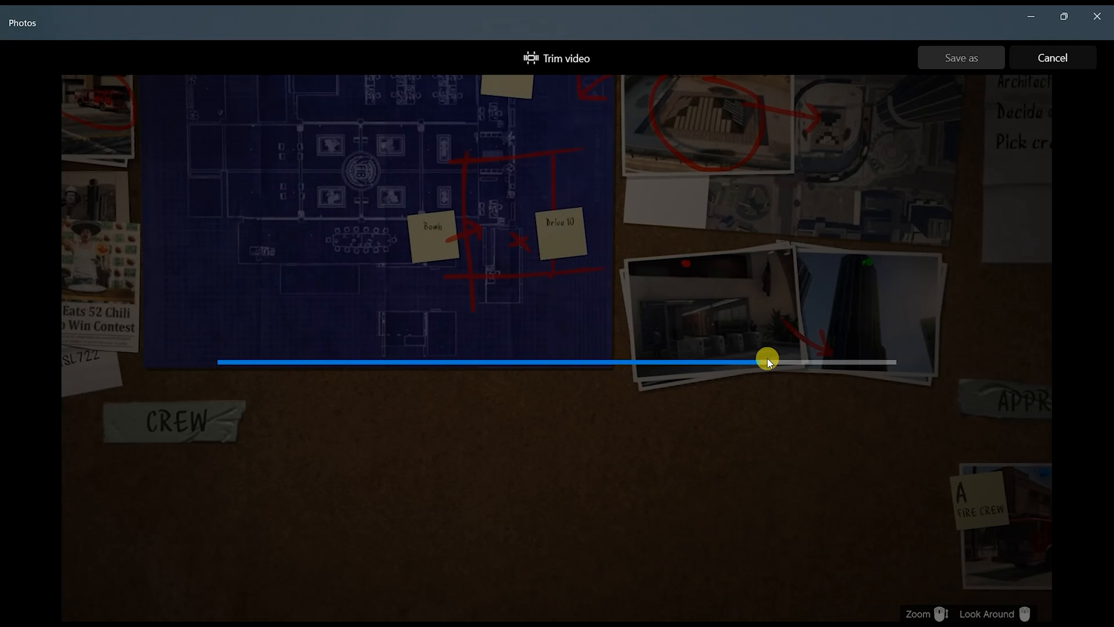
drag(767, 359, 857, 361)
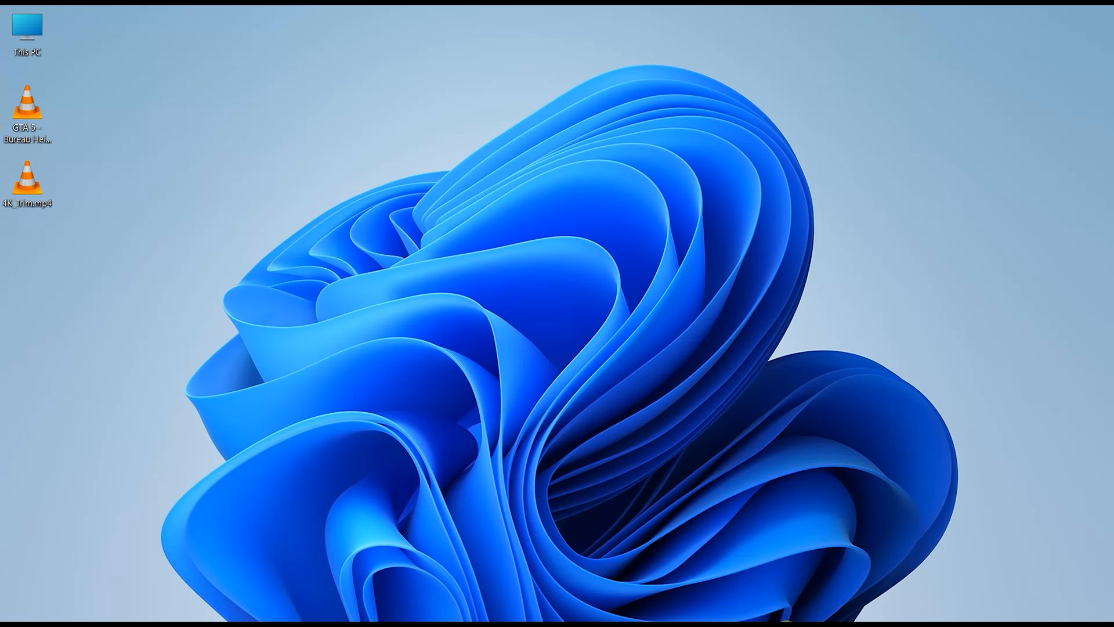
Step: Create a fresh Untitled Premiere Pro project, replacing the existing project file
click(334, 612)
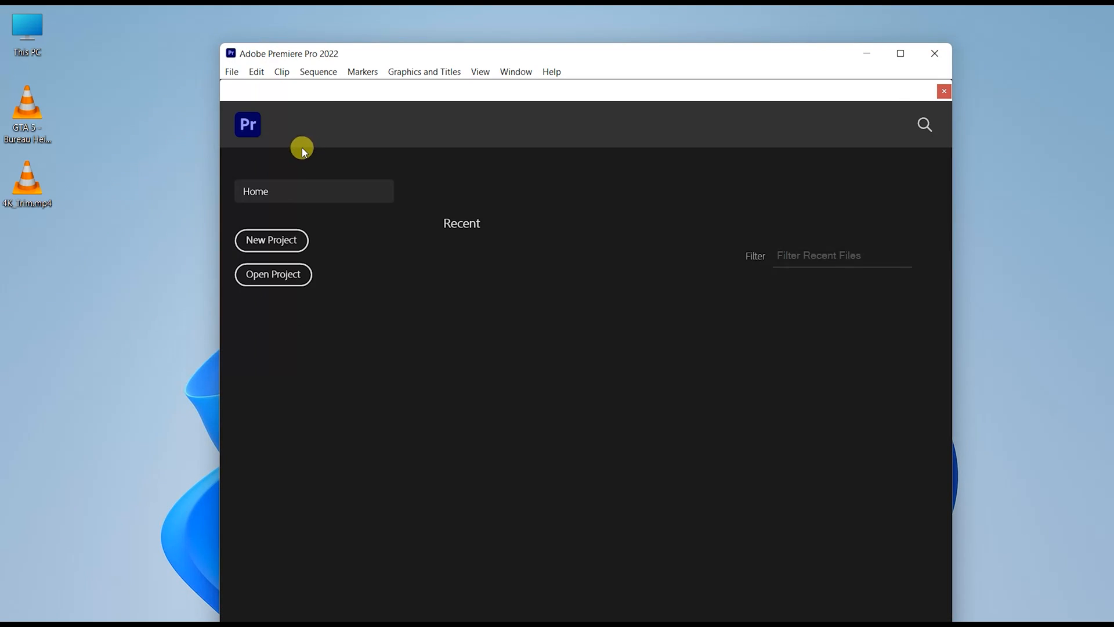
click(270, 239)
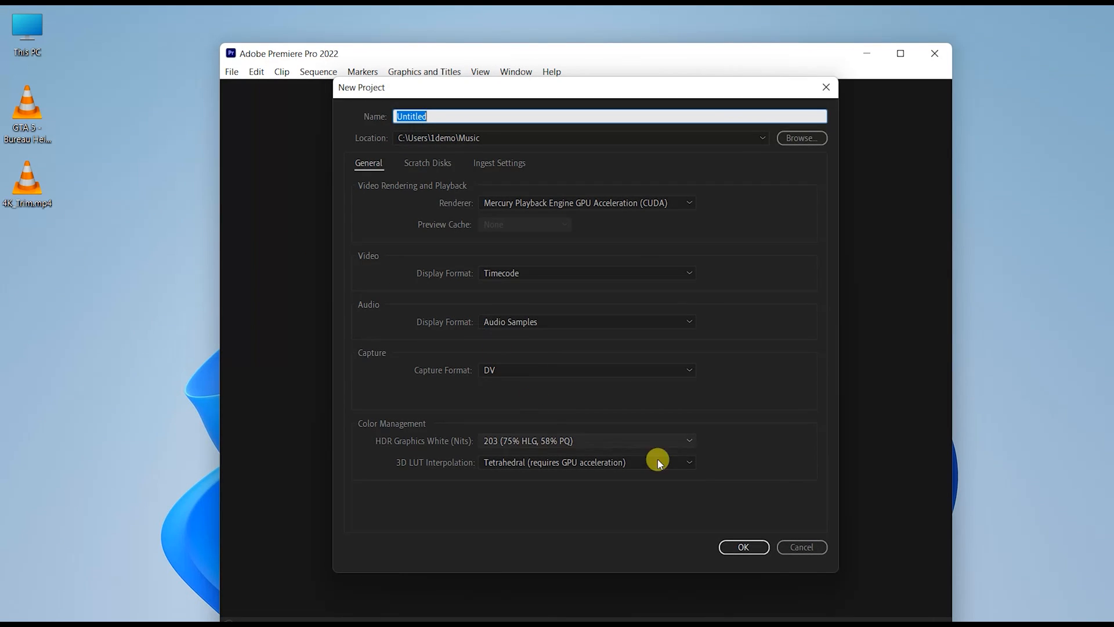
click(743, 546)
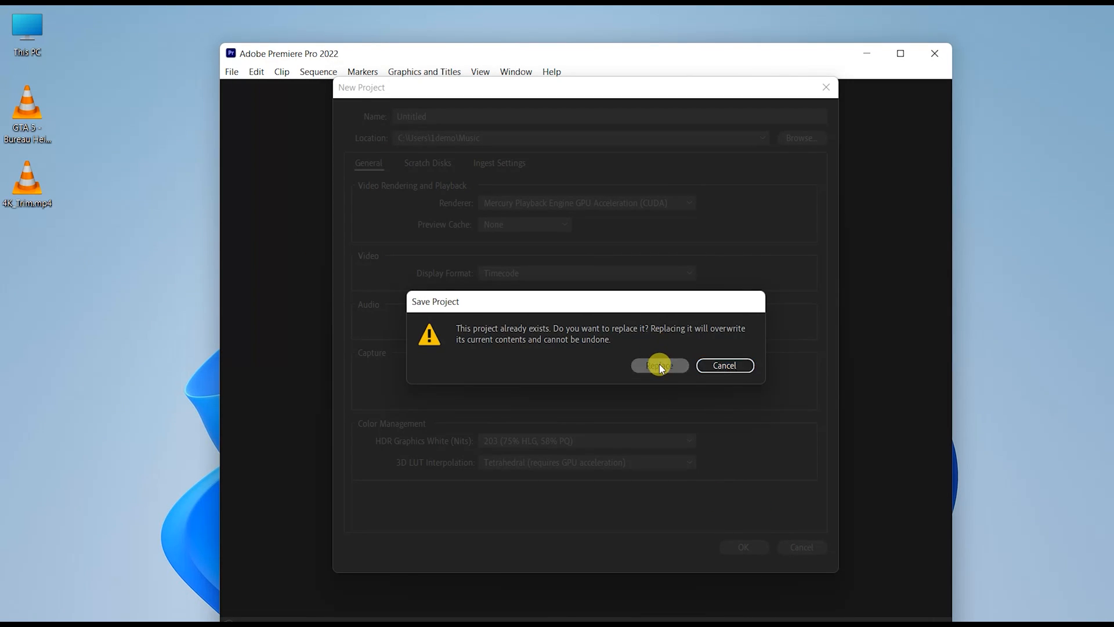
click(657, 364)
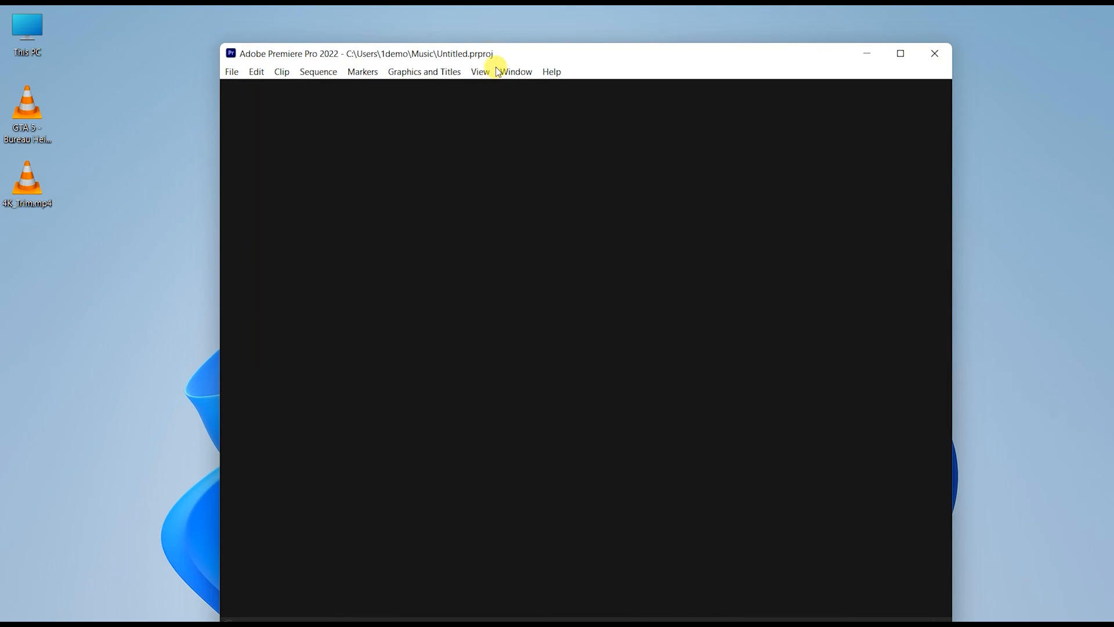
mouse_move(521, 54)
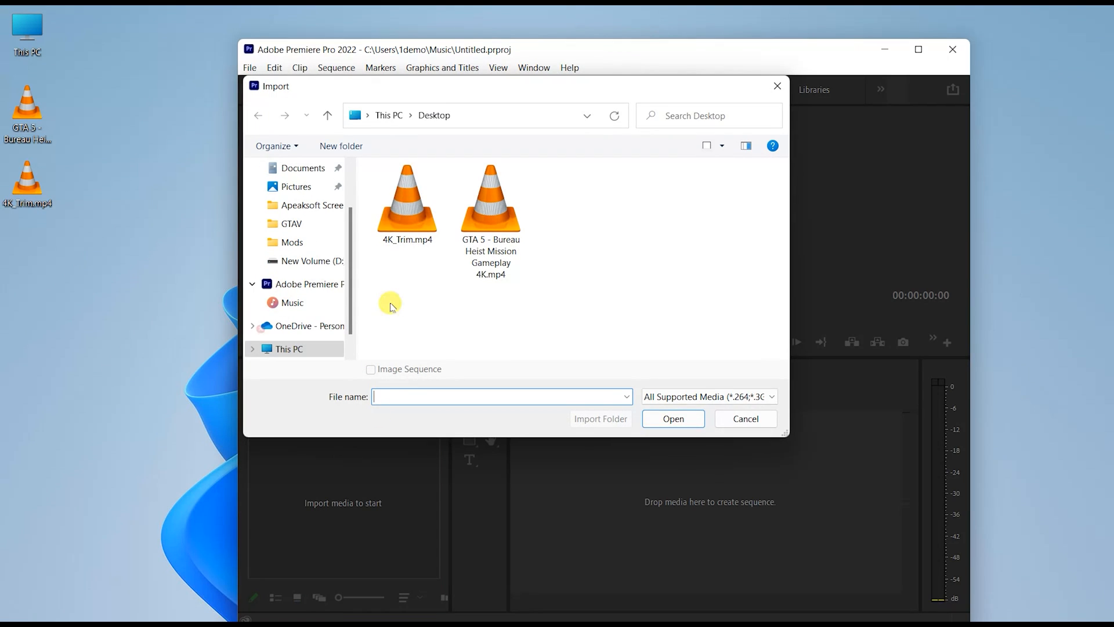
Step: Attempt importing the trimmed 4K_Trim.mp4 clip into the new project
double_click(407, 202)
text(h)
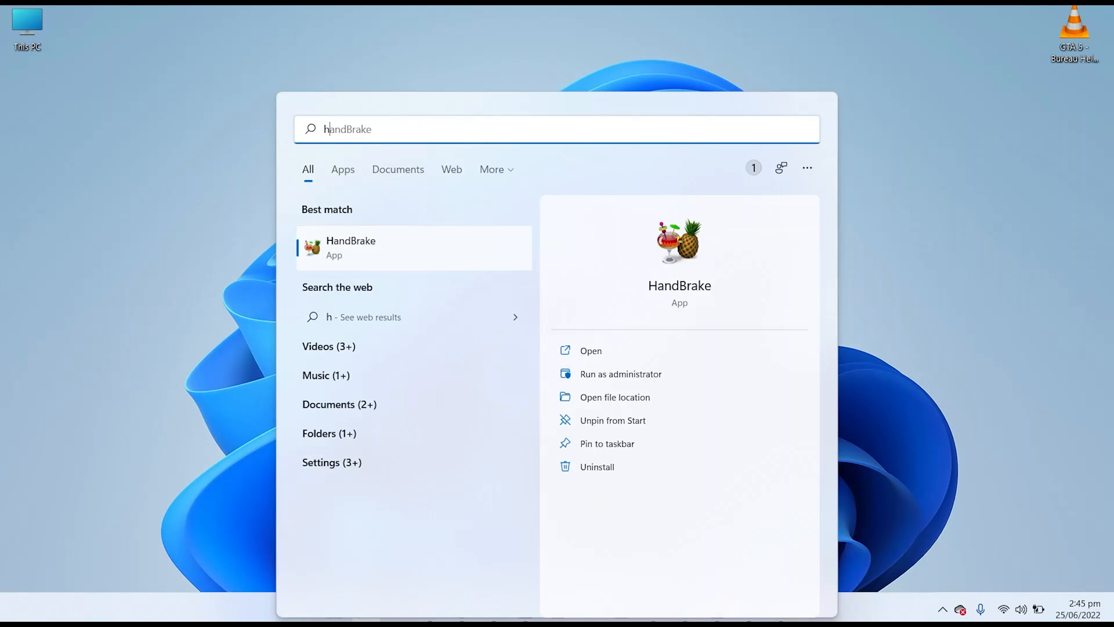
Step: Search the Start menu for HandBrake and launch it
text(a)
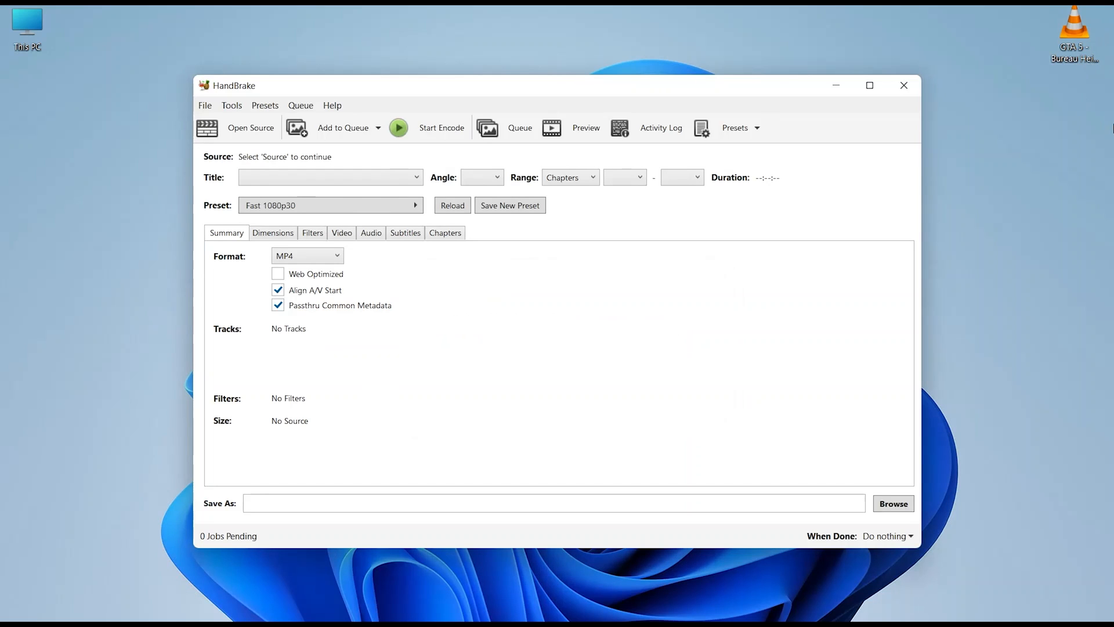
Step: Load the GTA 5 gameplay video as source and set Constant Quality to lossless RF 0
click(251, 128)
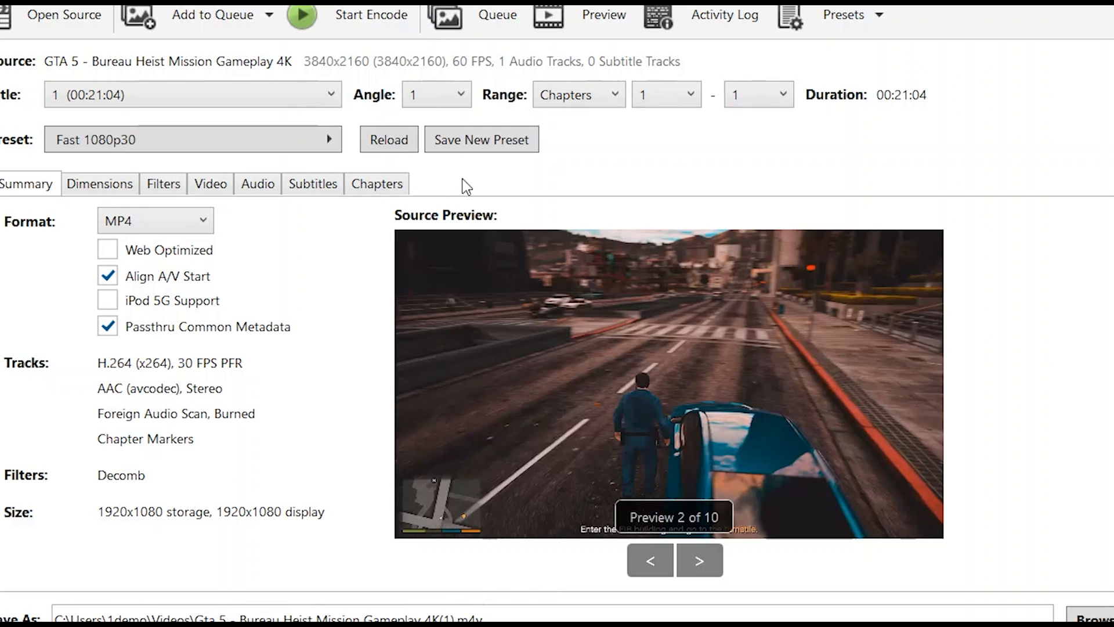
mouse_move(107, 85)
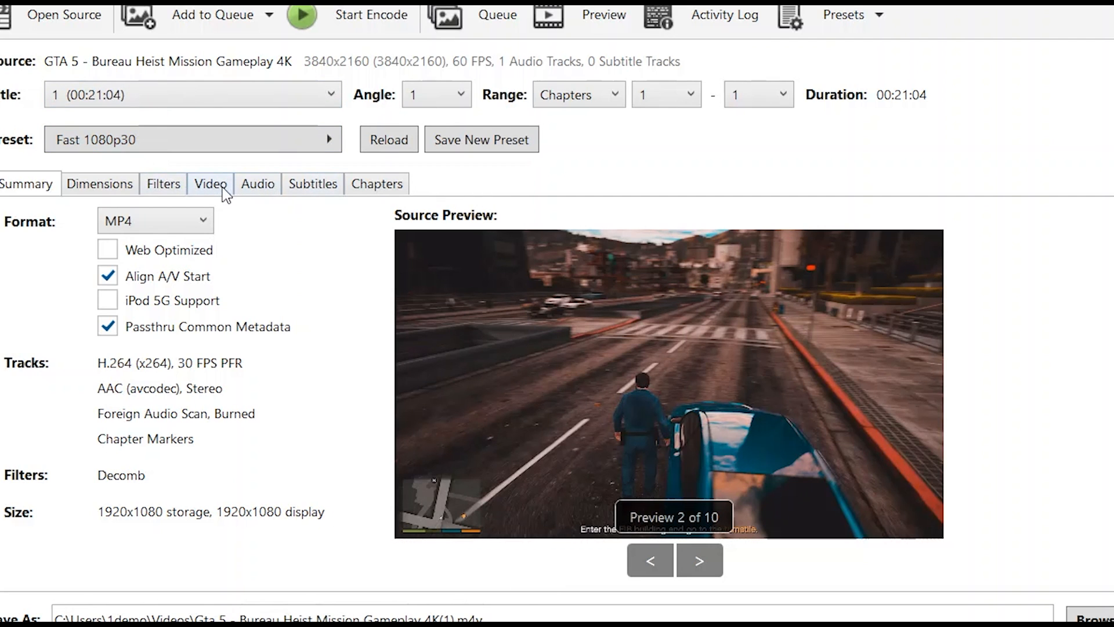
click(210, 183)
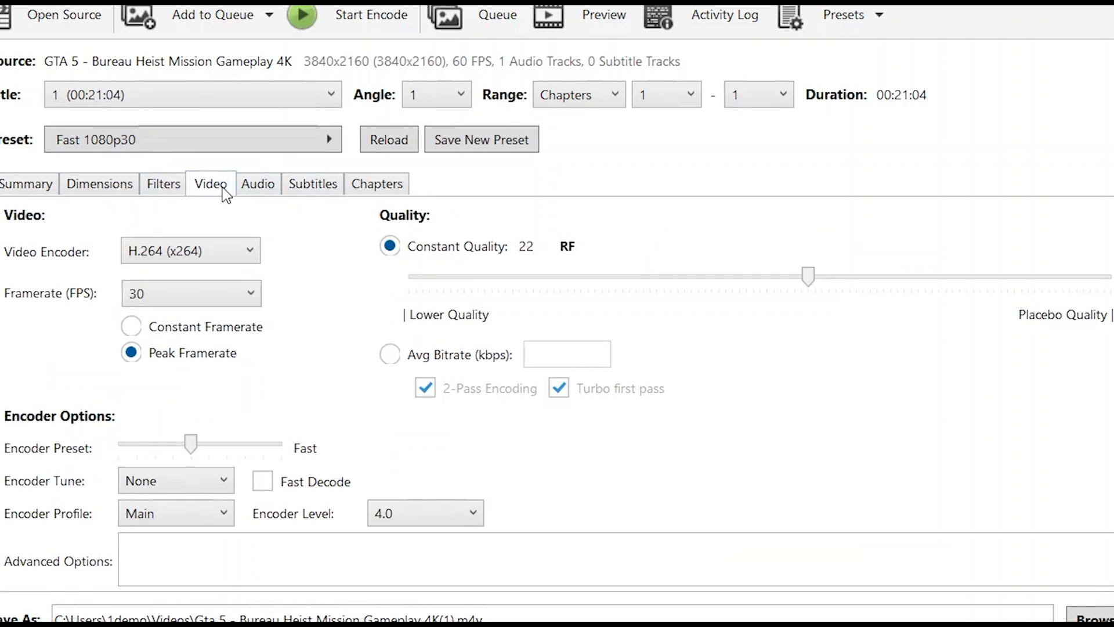
drag(808, 276, 801, 277)
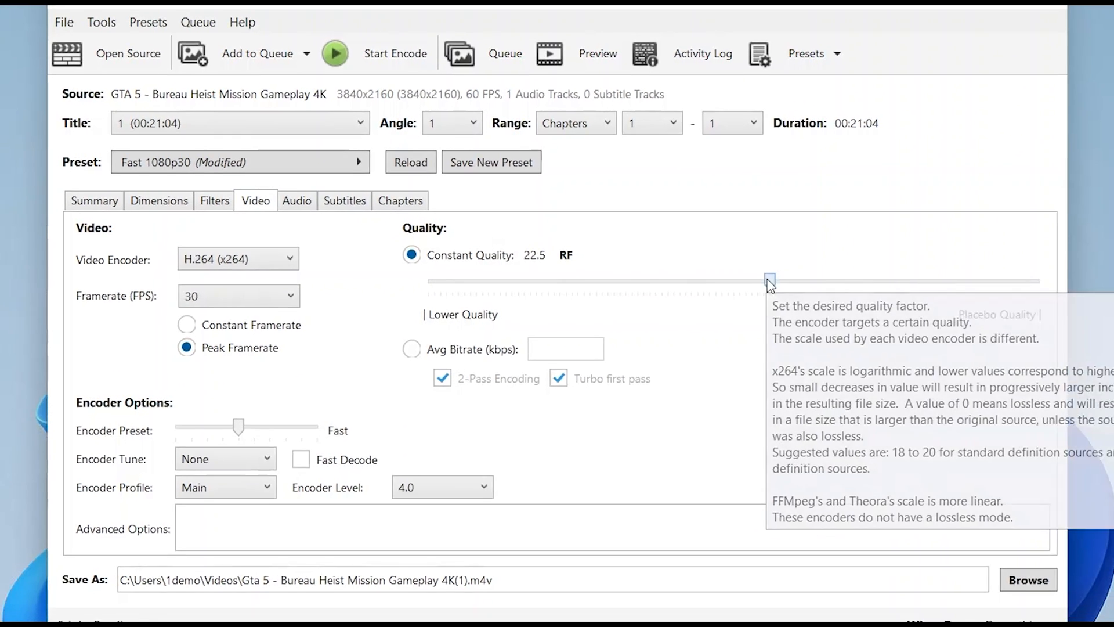
drag(769, 280, 901, 291)
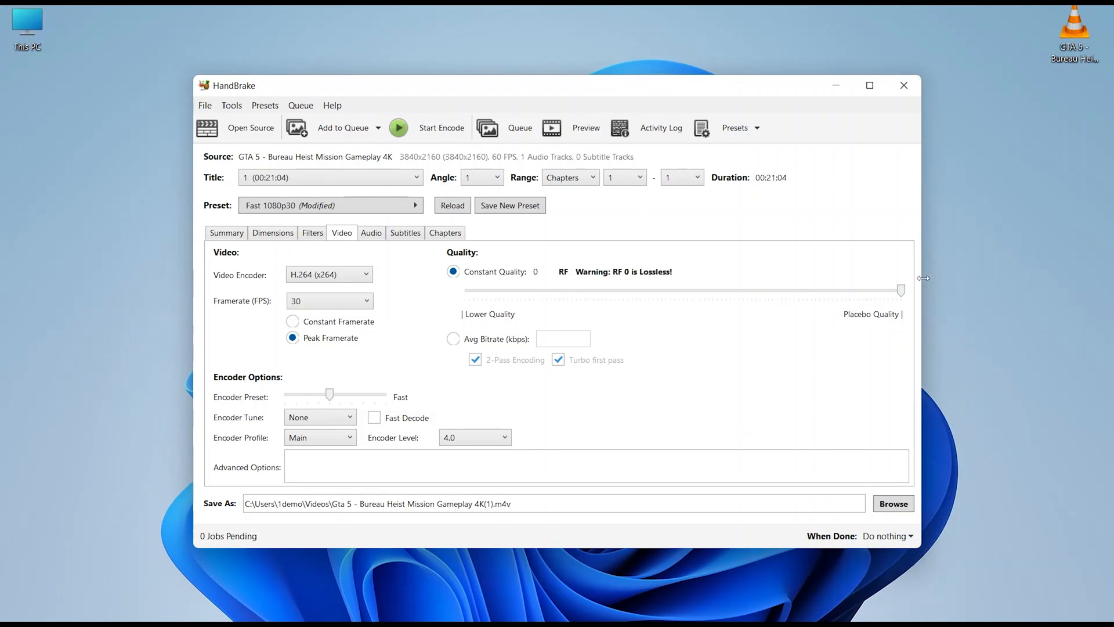
mouse_move(888, 270)
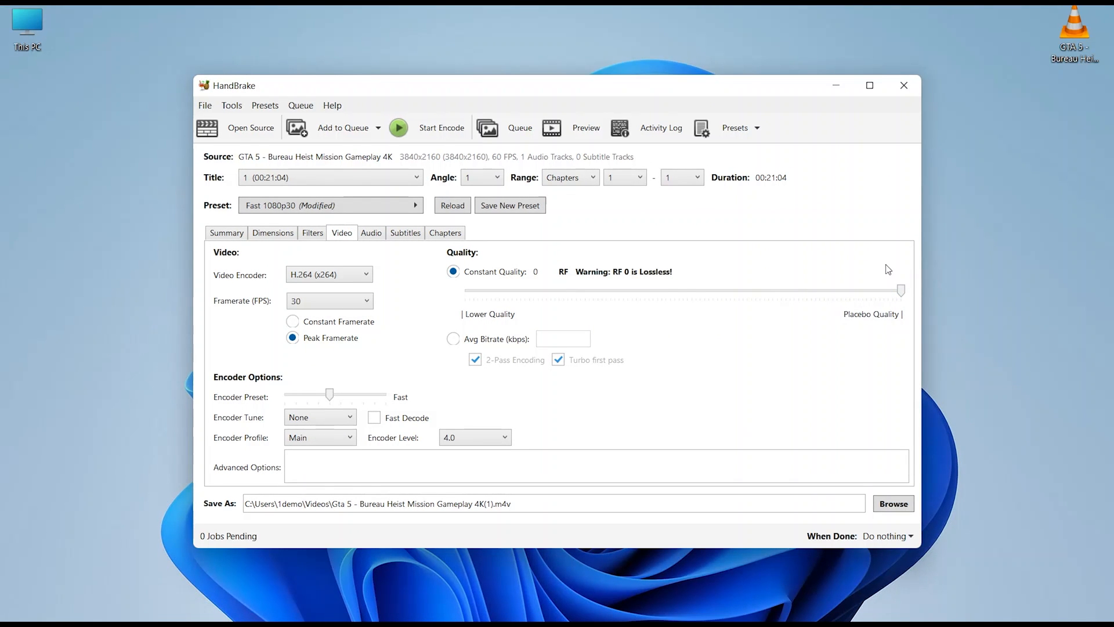